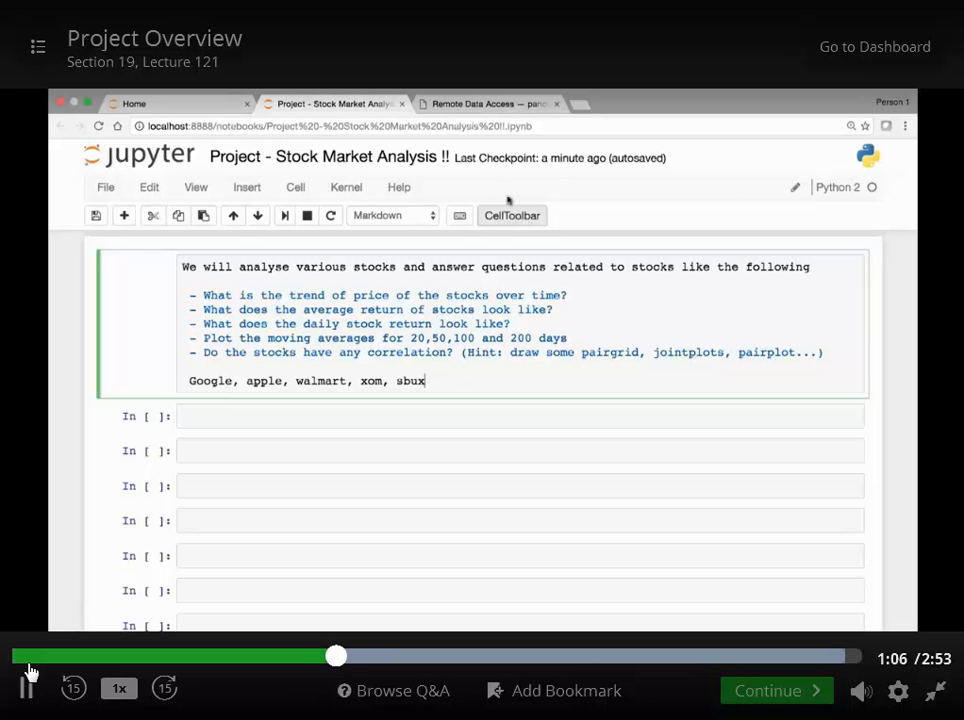
# - Review the Yahoo Finance DataReader example on the pandas Remote Data Access page, then return to the stock analysis notebook
pyautogui.click(488, 104)
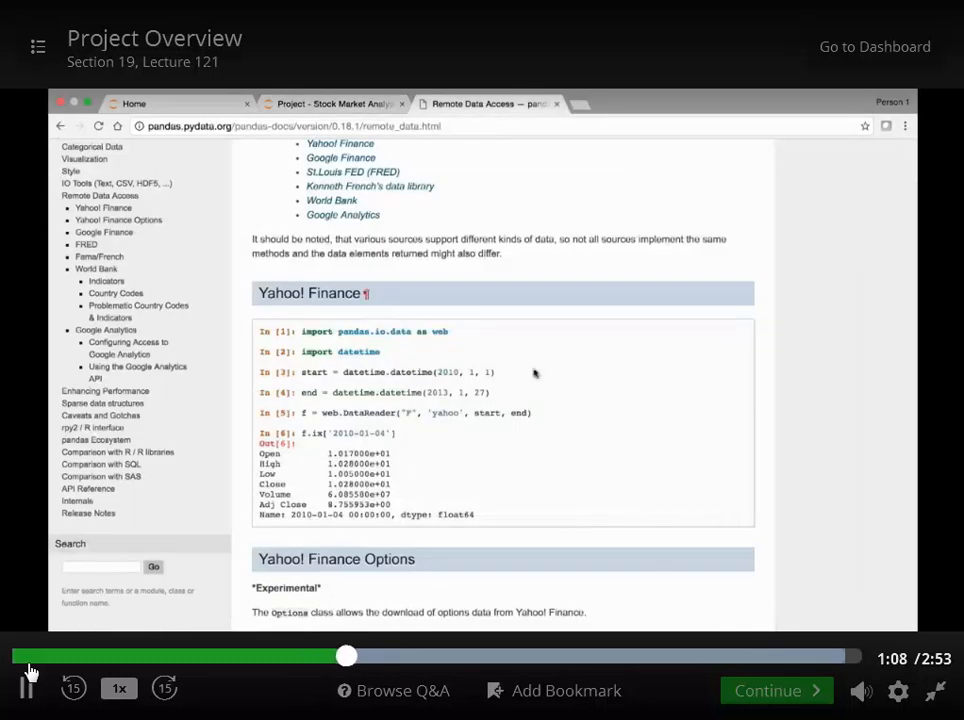
pyautogui.scroll(-3)
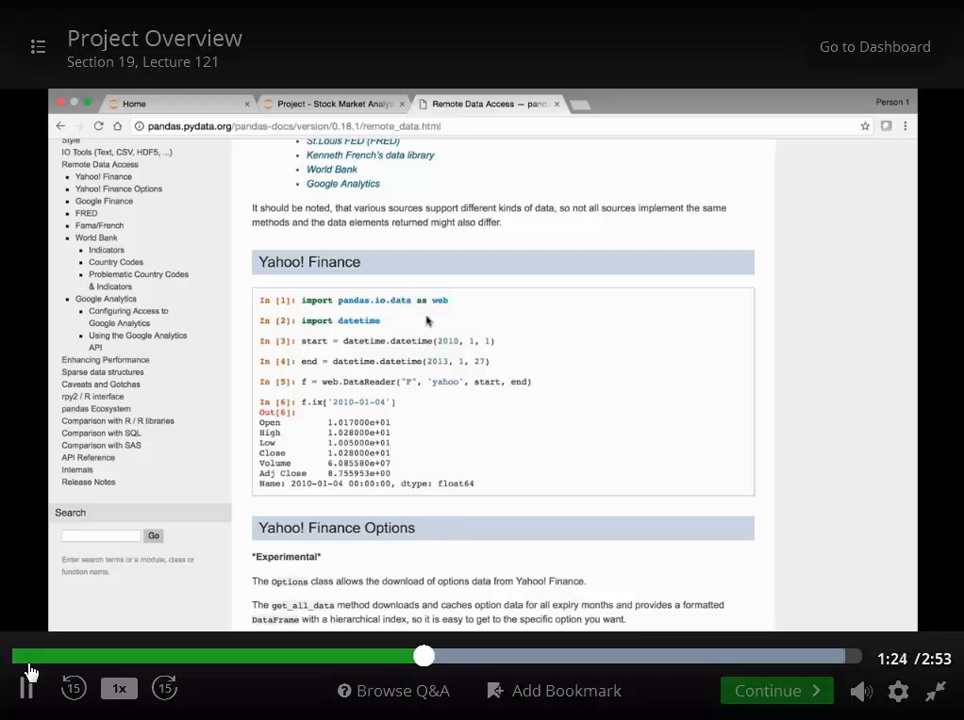
pyautogui.scroll(-3)
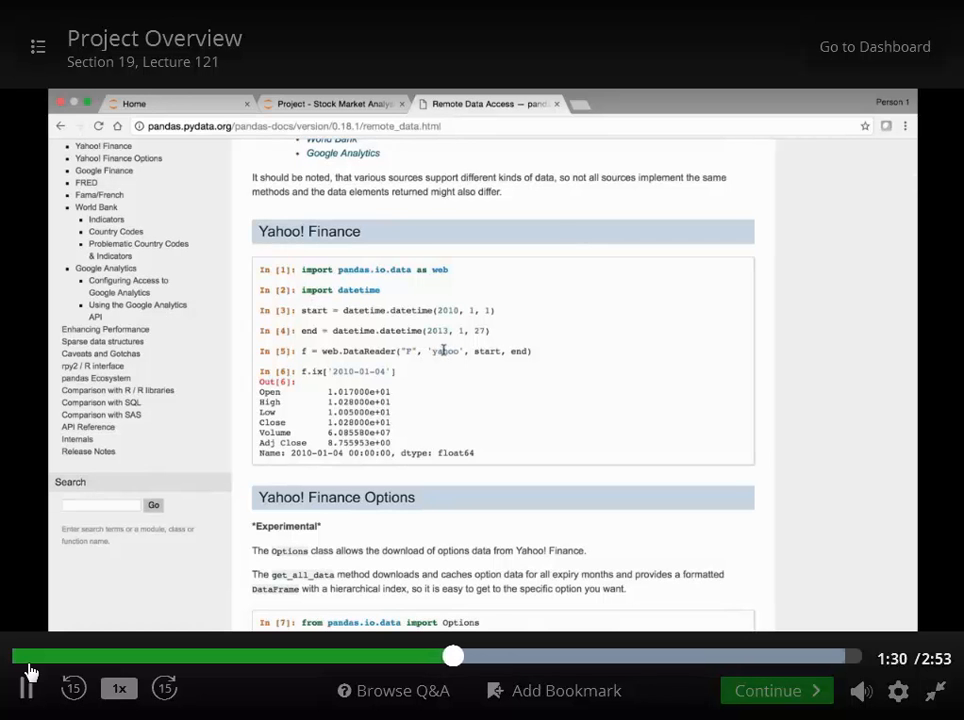
pyautogui.moveTo(480, 384)
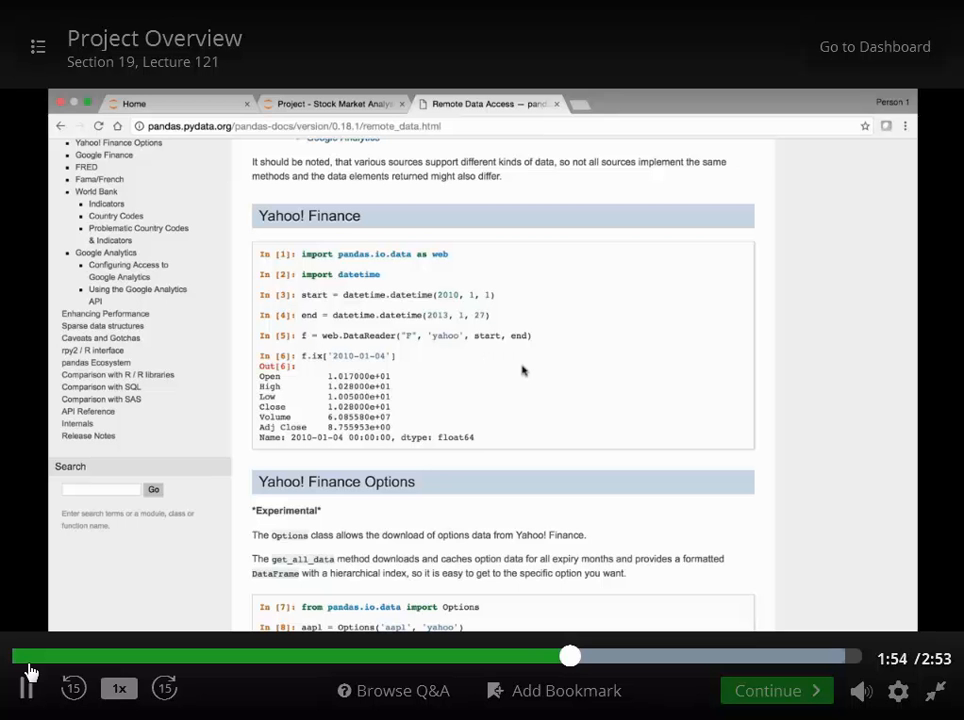
pyautogui.click(332, 104)
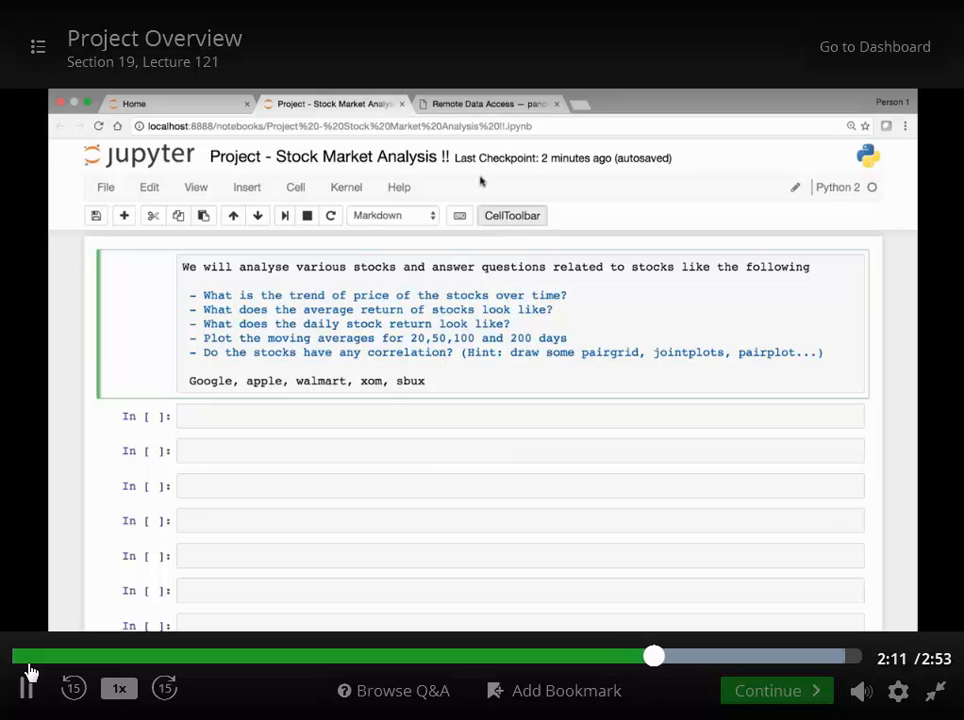
# - Revisit the Yahoo Finance DataReader section of the pandas Remote Data Access page
pyautogui.click(490, 104)
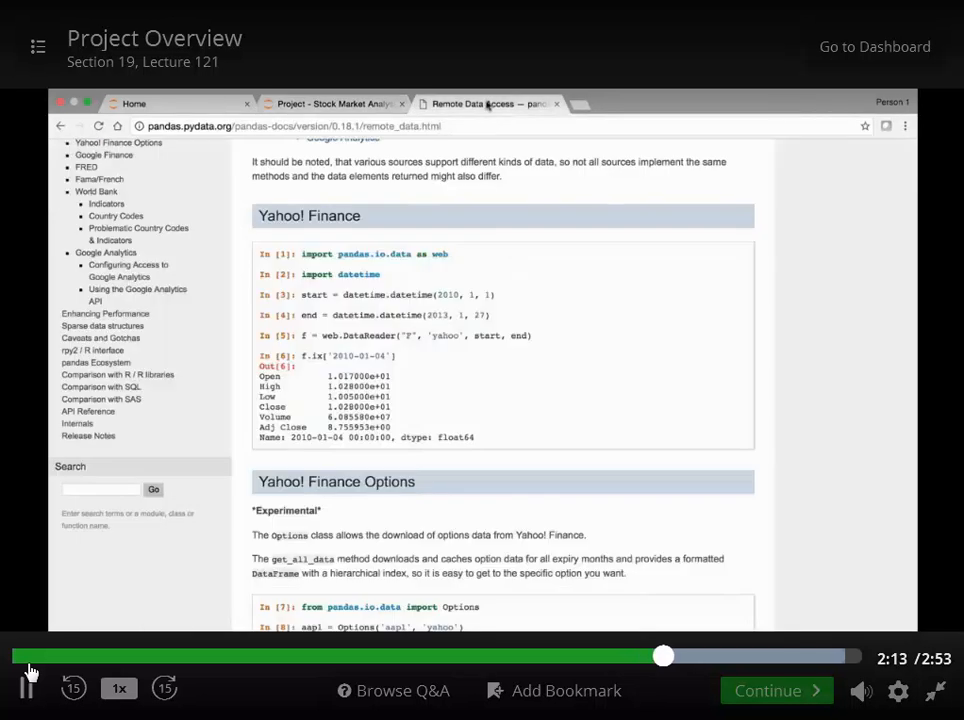
pyautogui.scroll(-3)
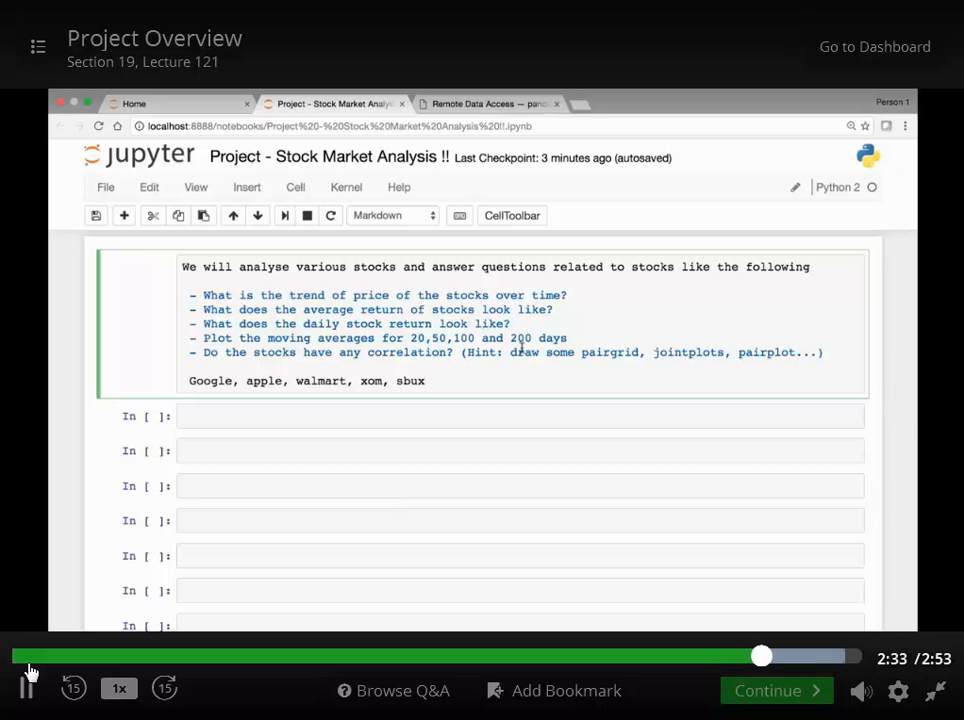
pyautogui.scroll(3)
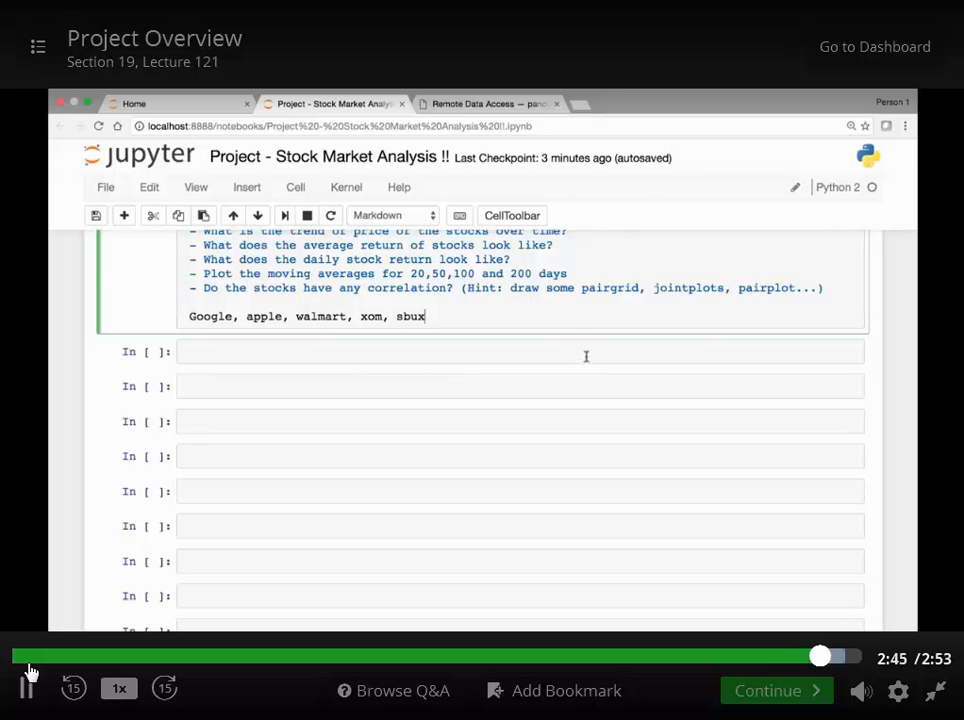
pyautogui.scroll(3)
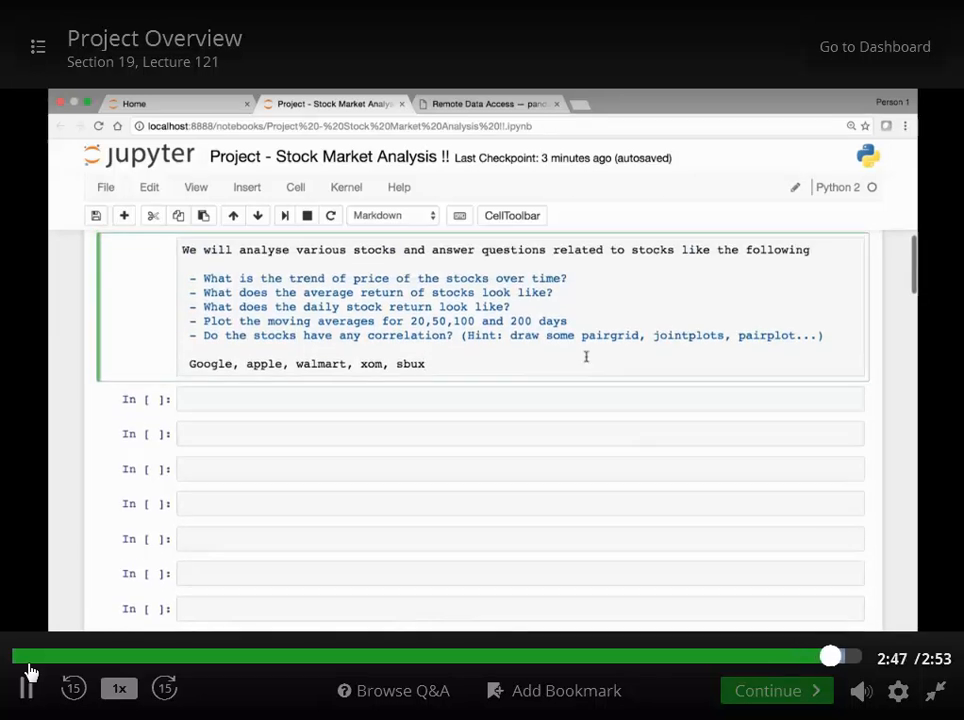